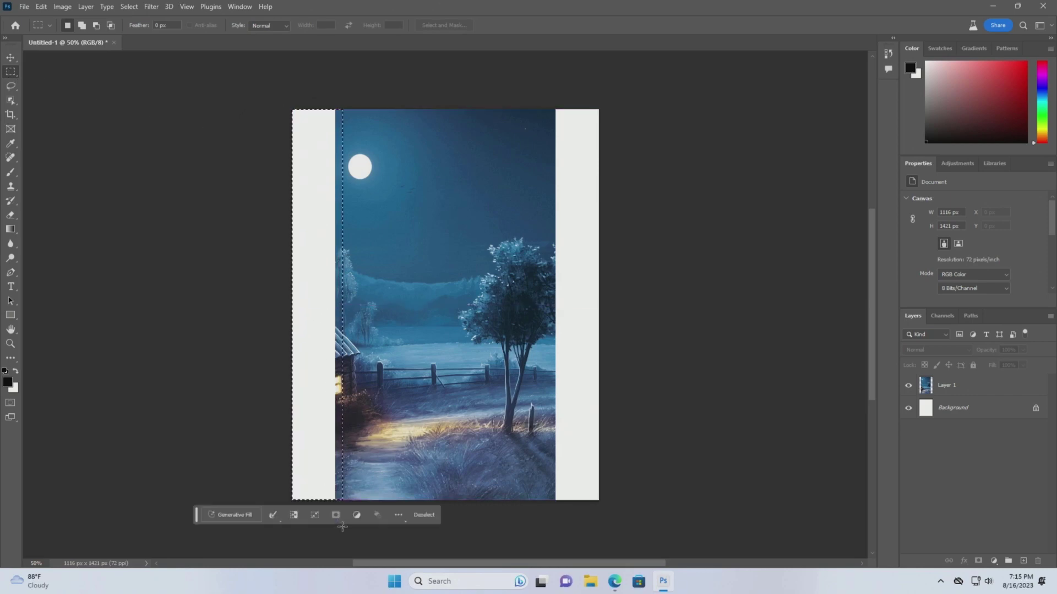
- Run Generative Fill on the selected left strip with an empty prompt
{"action": "left_click", "coordinate": [230, 514]}
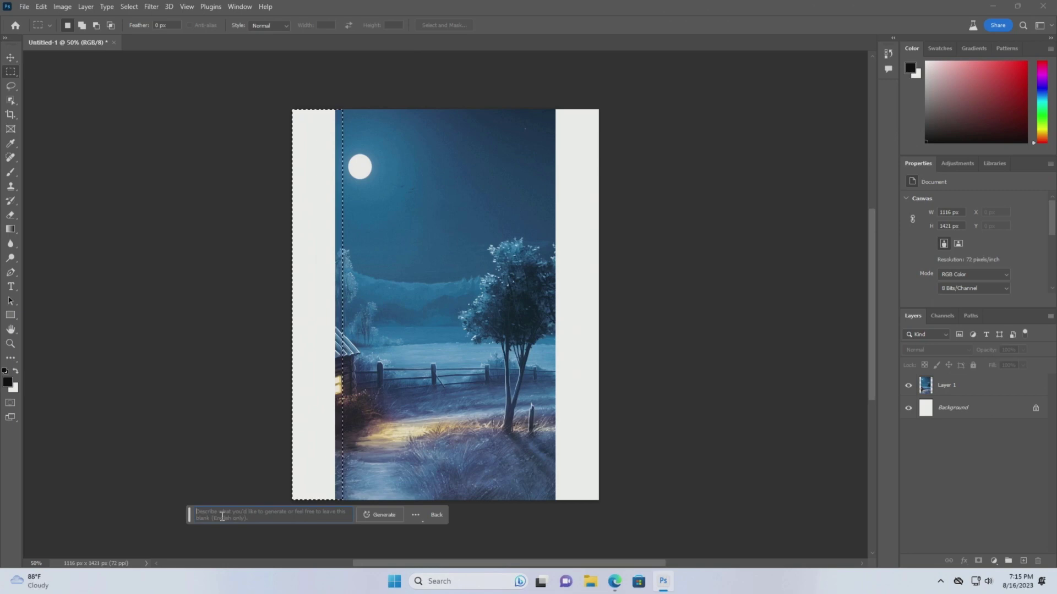
{"action": "left_click", "coordinate": [379, 514]}
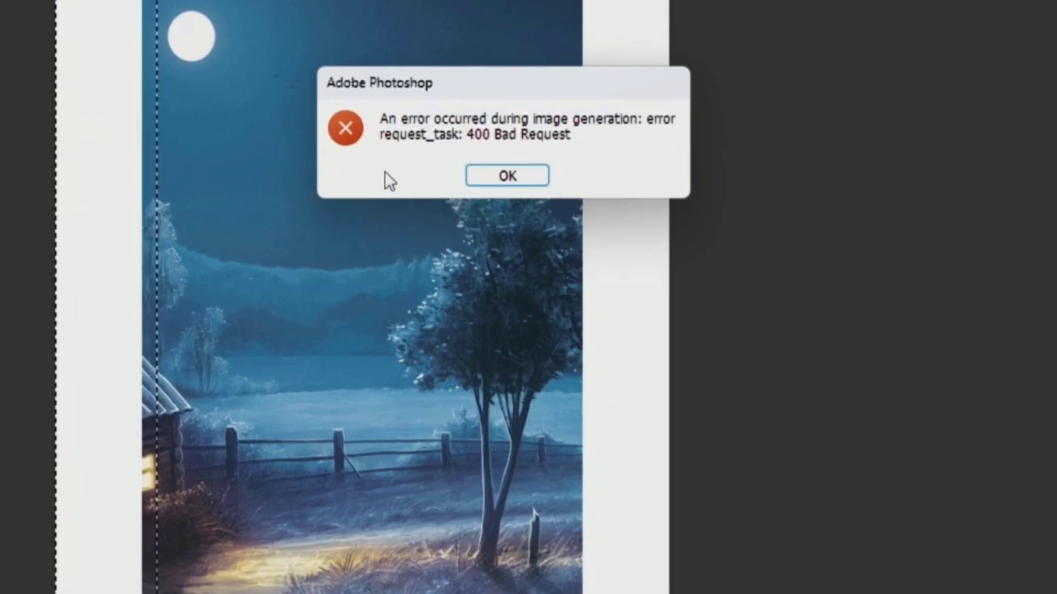
{"action": "mouse_move", "coordinate": [630, 134]}
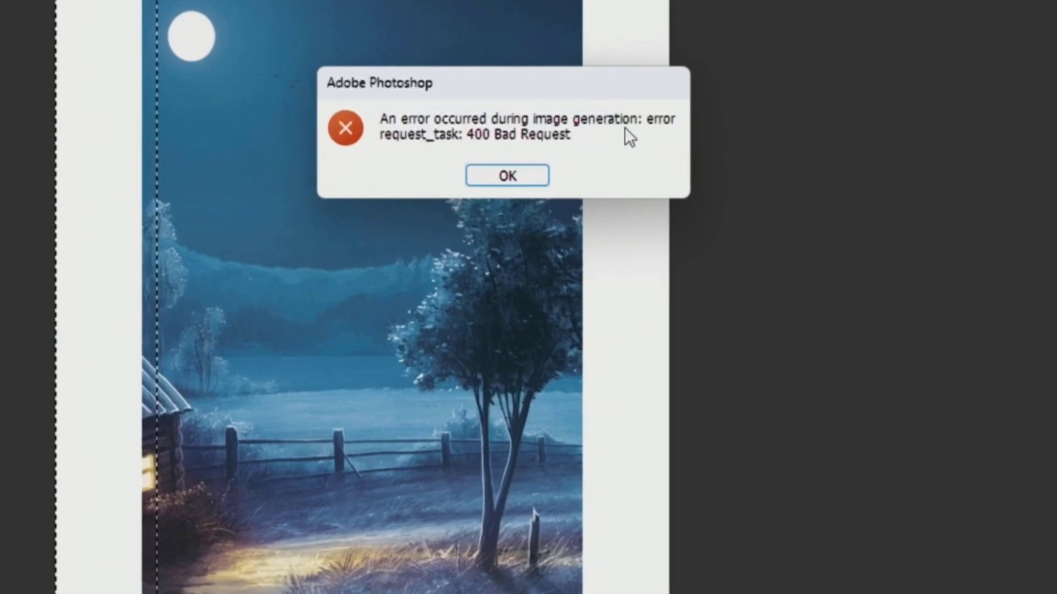
{"action": "mouse_move", "coordinate": [593, 185]}
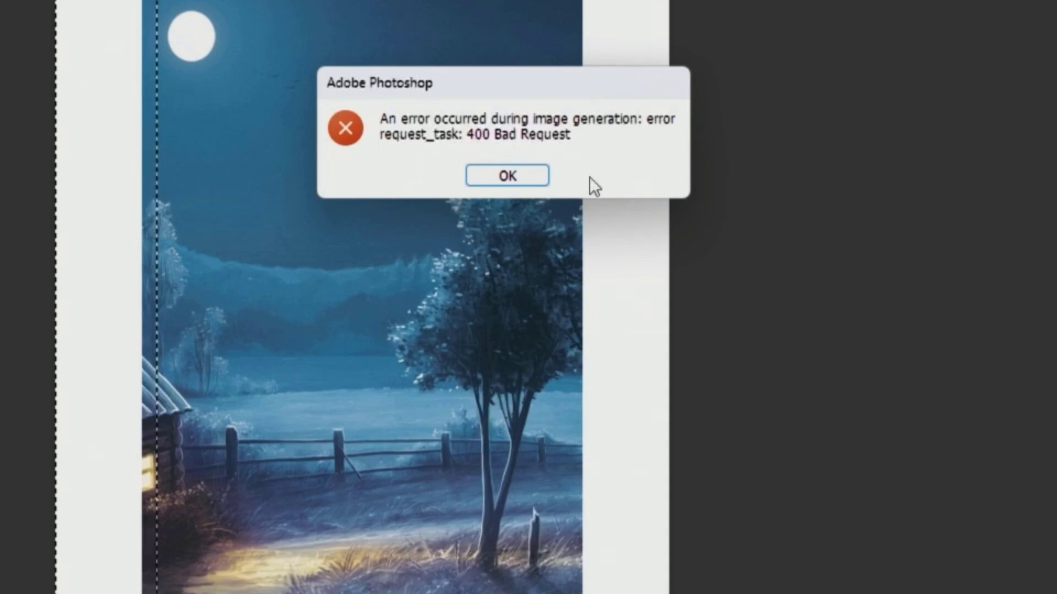
- Dismiss the 400 Bad Request generation error dialog with OK
{"action": "left_click", "coordinate": [506, 175]}
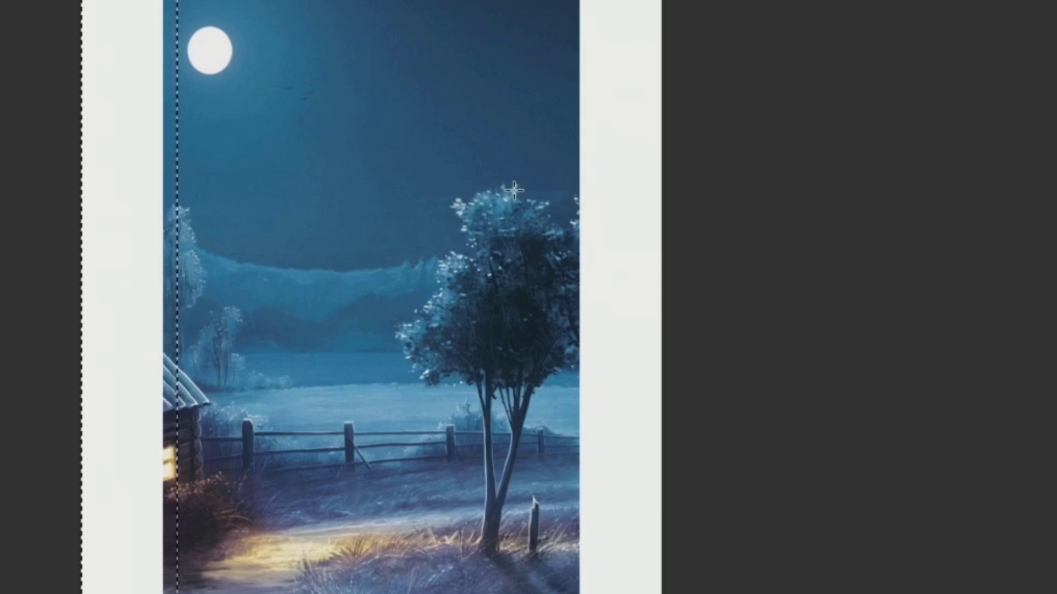
- Quit Photoshop (Beta) so it can be updated
{"action": "left_click", "coordinate": [265, 6]}
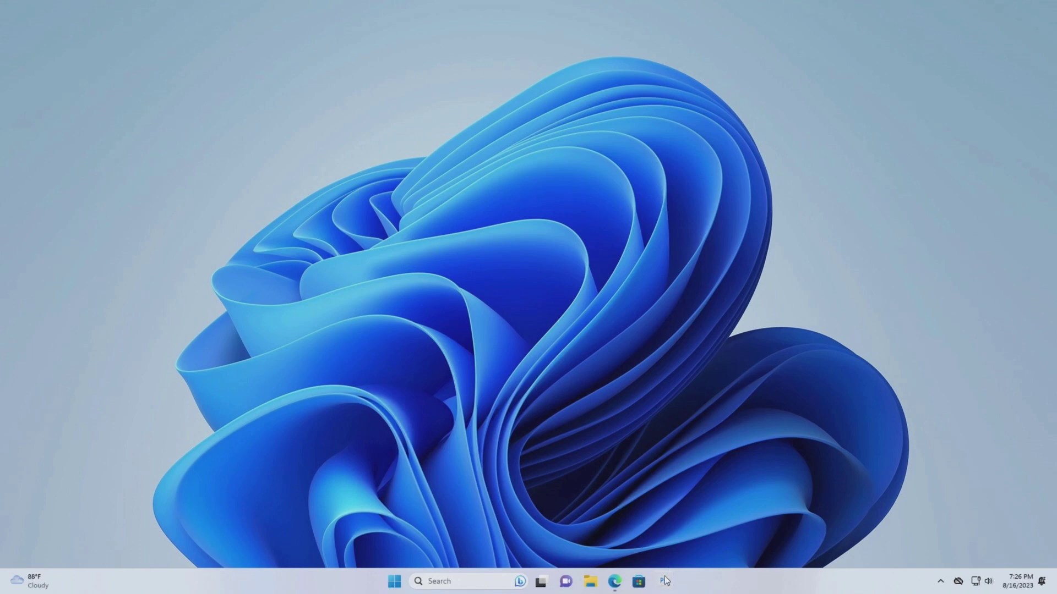
- Relaunch Photoshop (Beta) from the taskbar after the update
{"action": "left_click", "coordinate": [663, 582]}
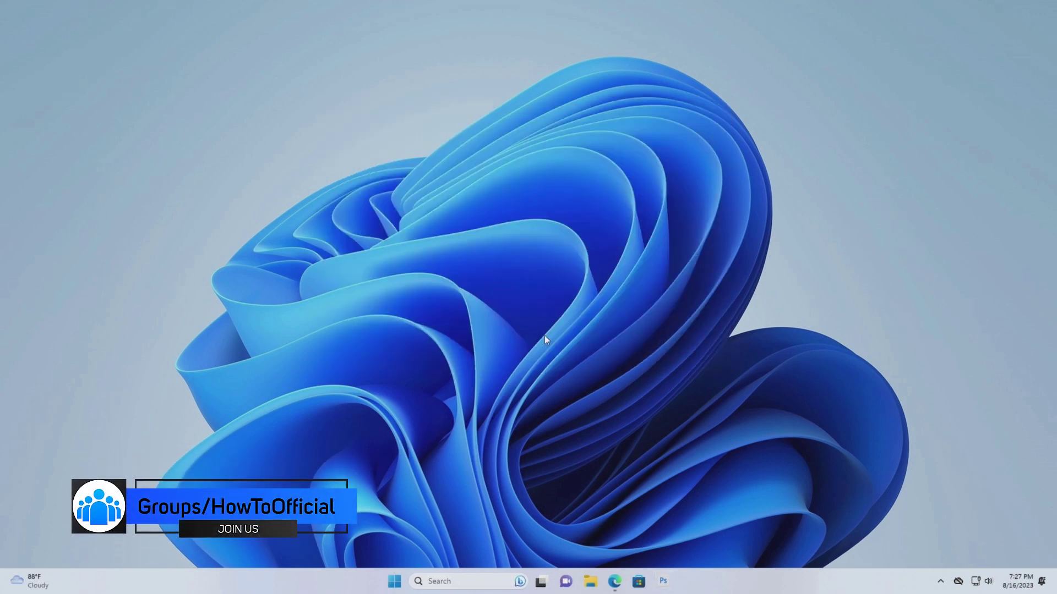
{"action": "left_click", "coordinate": [662, 581]}
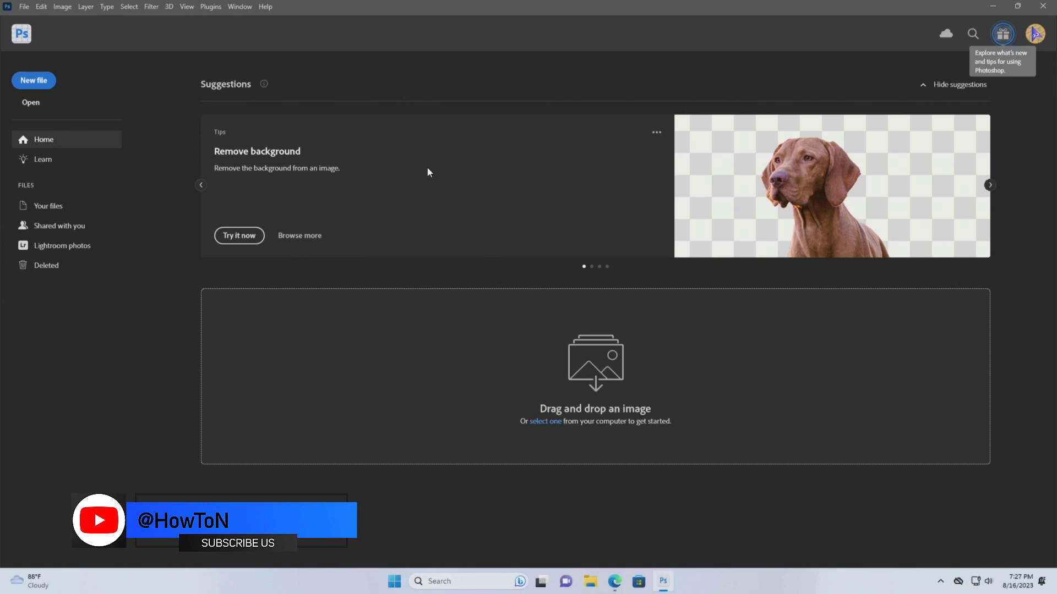
- Create a new document at the Clipboard preset size, 800 × 1421 px
{"action": "left_click", "coordinate": [989, 185]}
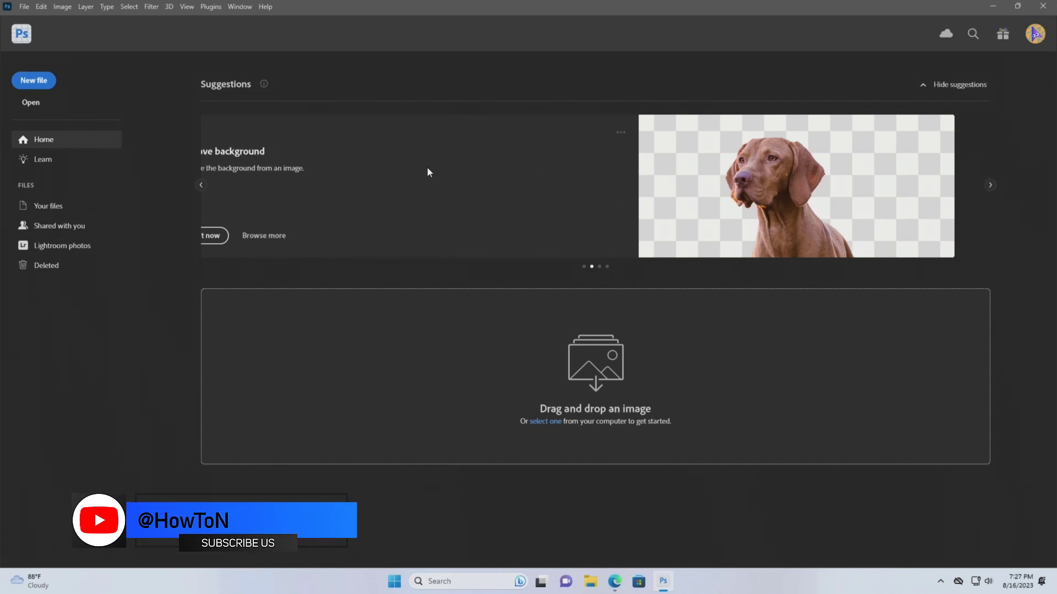
{"action": "left_click", "coordinate": [34, 81]}
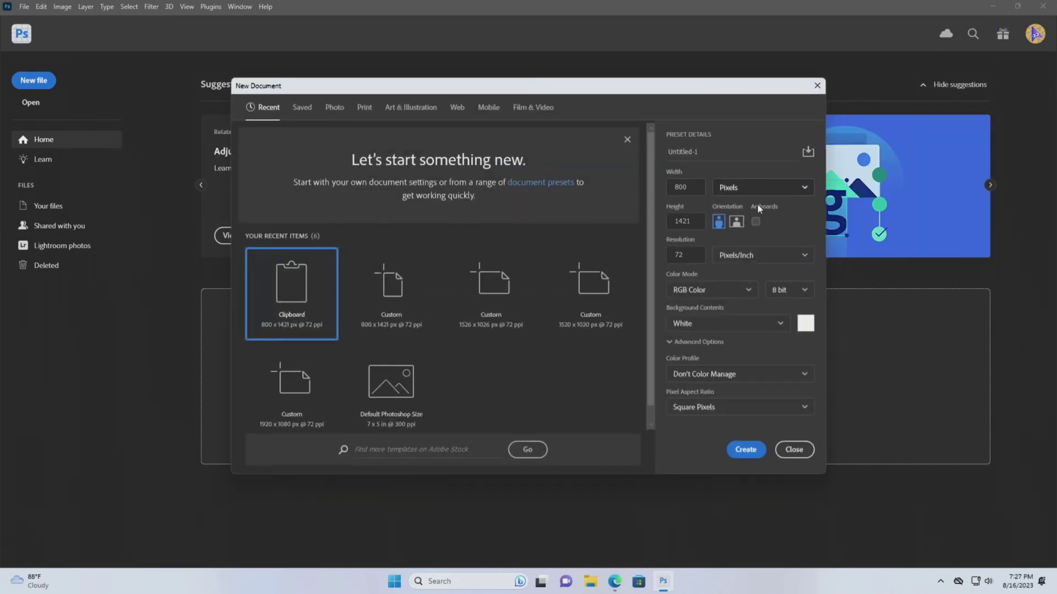
{"action": "left_click", "coordinate": [745, 449]}
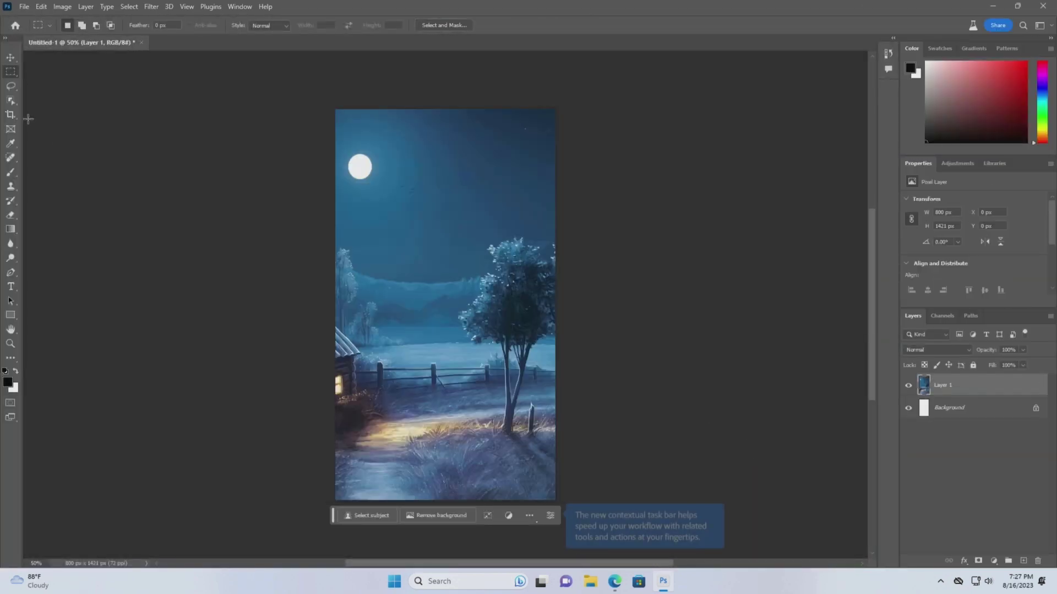
- Extend the canvas to 1100 px with the Crop tool, leaving blank side strips
{"action": "left_click", "coordinate": [11, 113]}
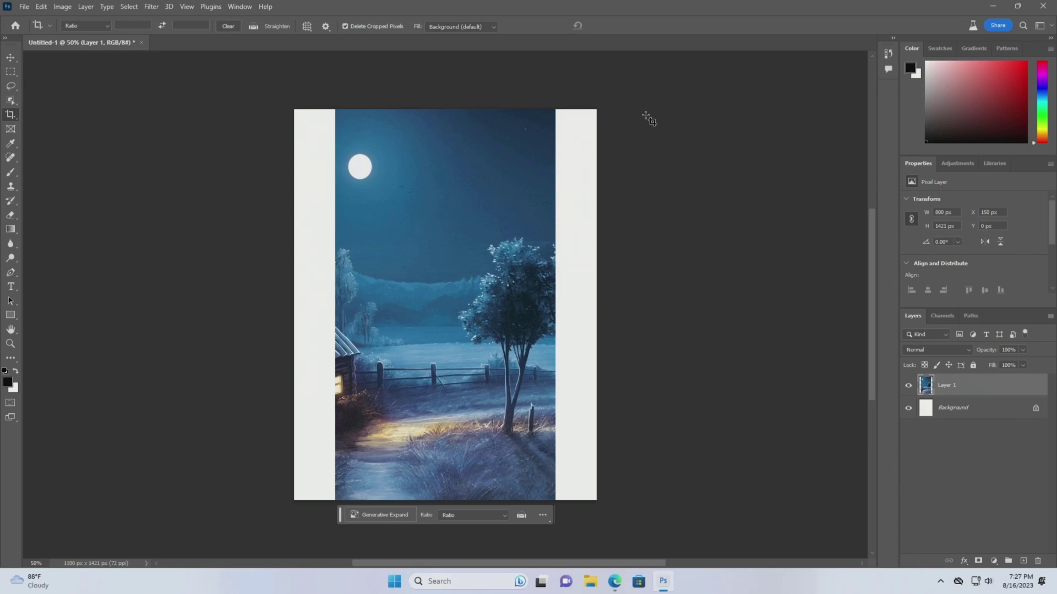
{"action": "mouse_move", "coordinate": [649, 125]}
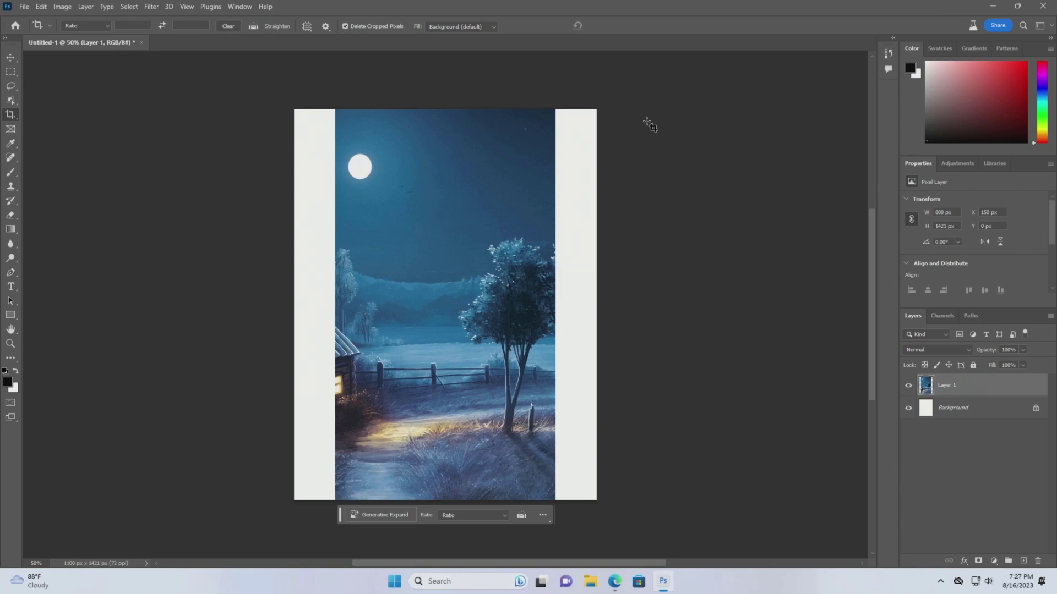
{"action": "left_click", "coordinate": [11, 71]}
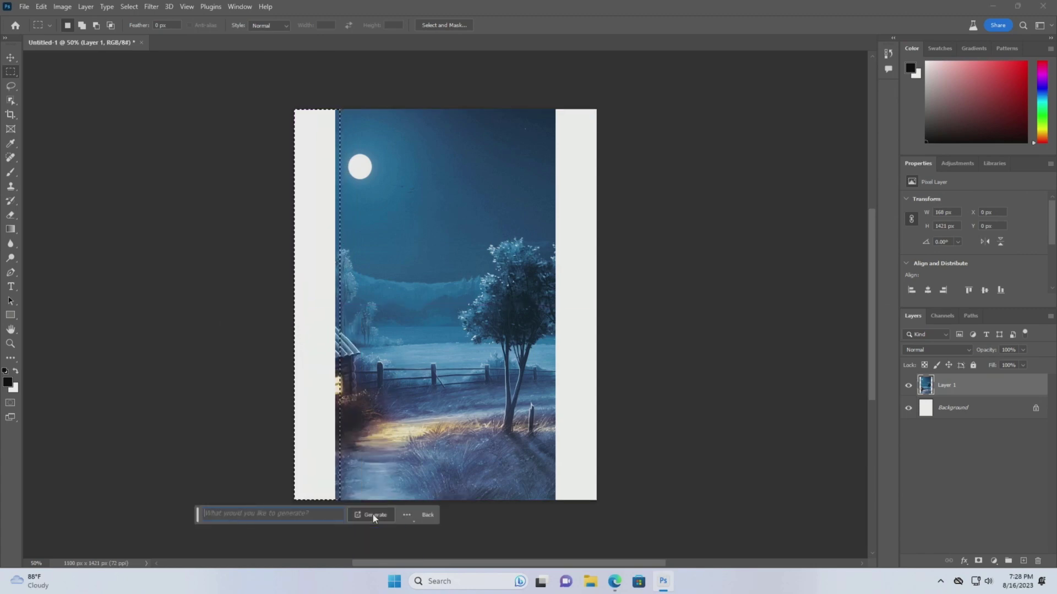
- Generate night scenery into the blank left strip with no prompt
{"action": "left_click", "coordinate": [375, 514]}
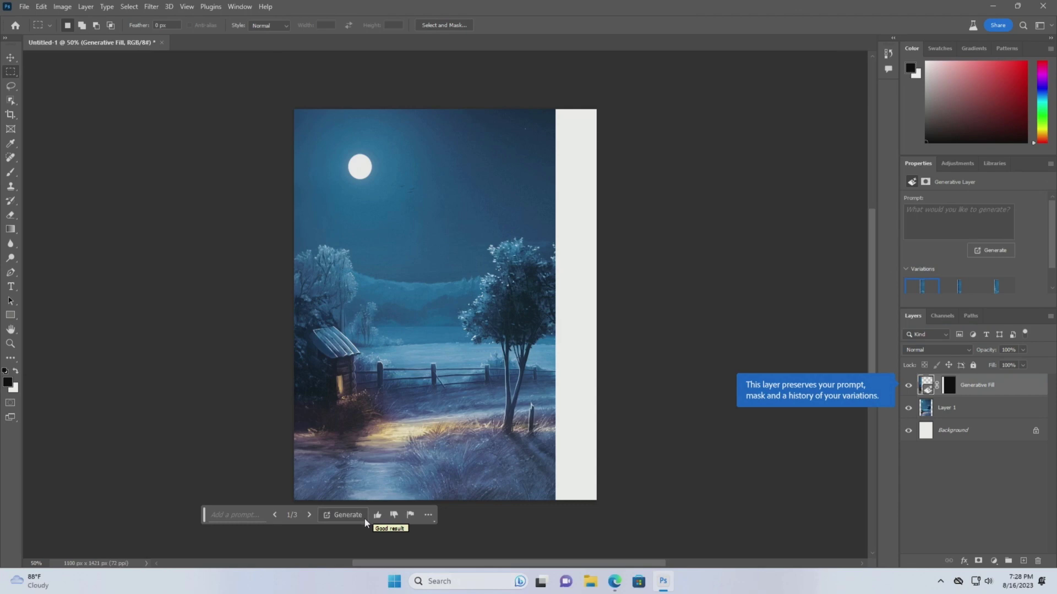
{"action": "left_click", "coordinate": [309, 515]}
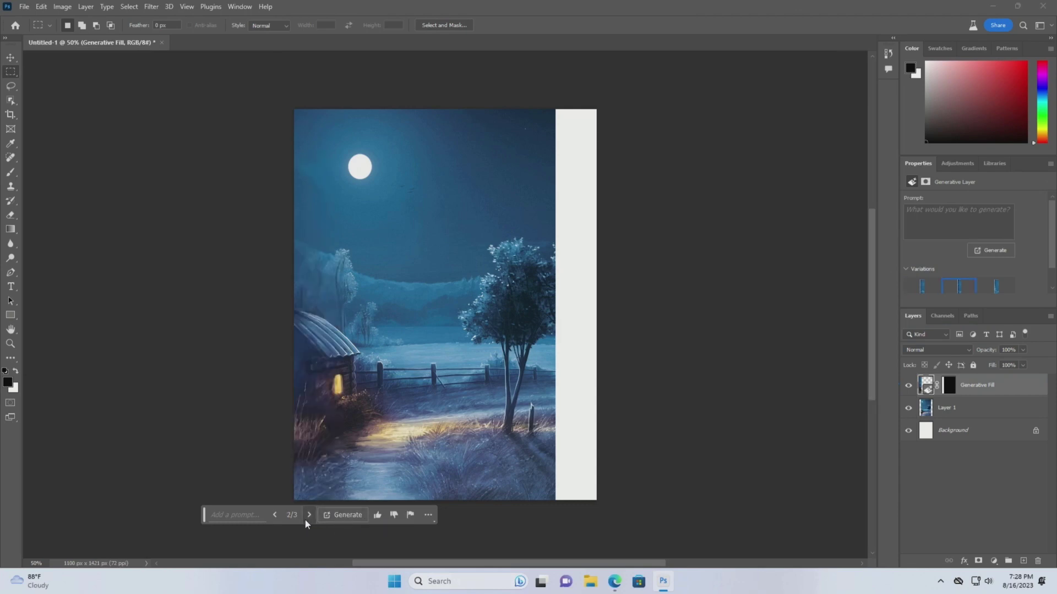
{"action": "left_click", "coordinate": [275, 515]}
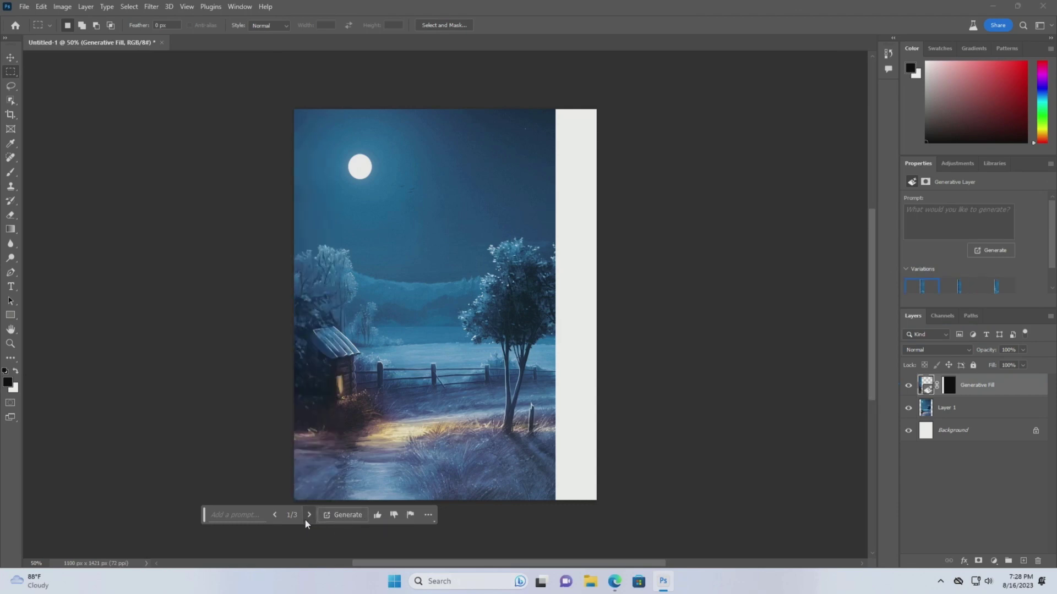